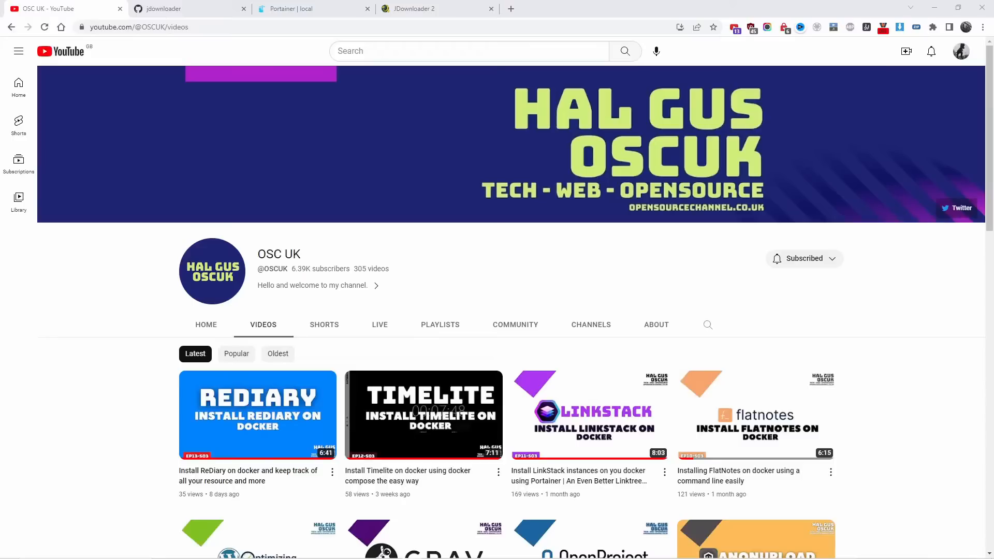
Switch from the OSC UK YouTube videos page to the JDownloader 2 web interface tab.
left_click(420, 8)
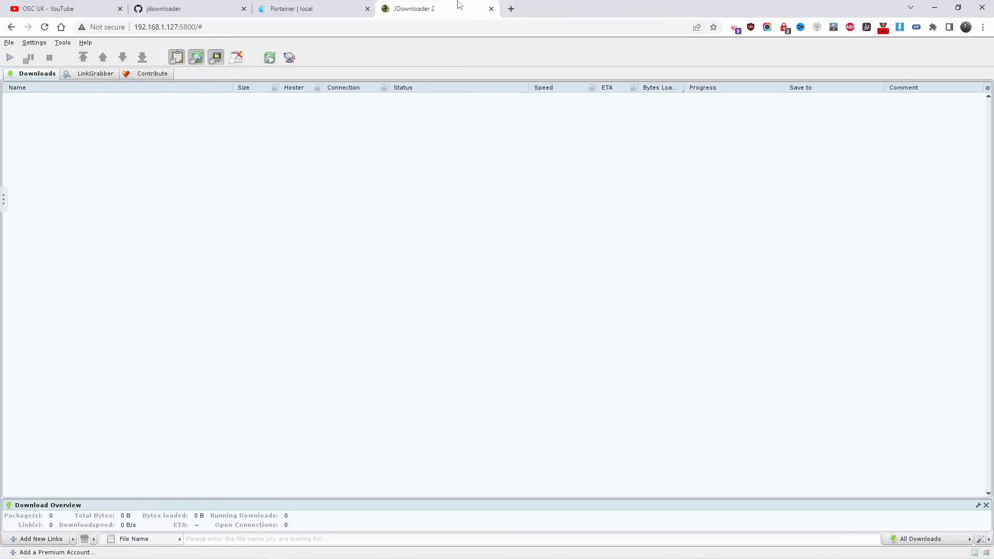
Check Portainer's containers, review the jdownloader compose gist, and open the docker-jdownloader-2 project page.
left_click(290, 8)
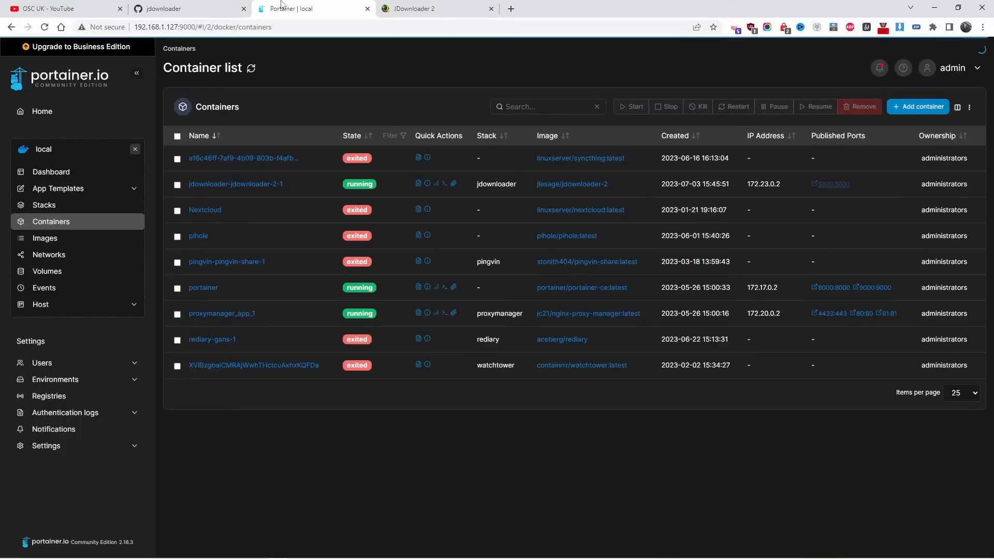
left_click(166, 9)
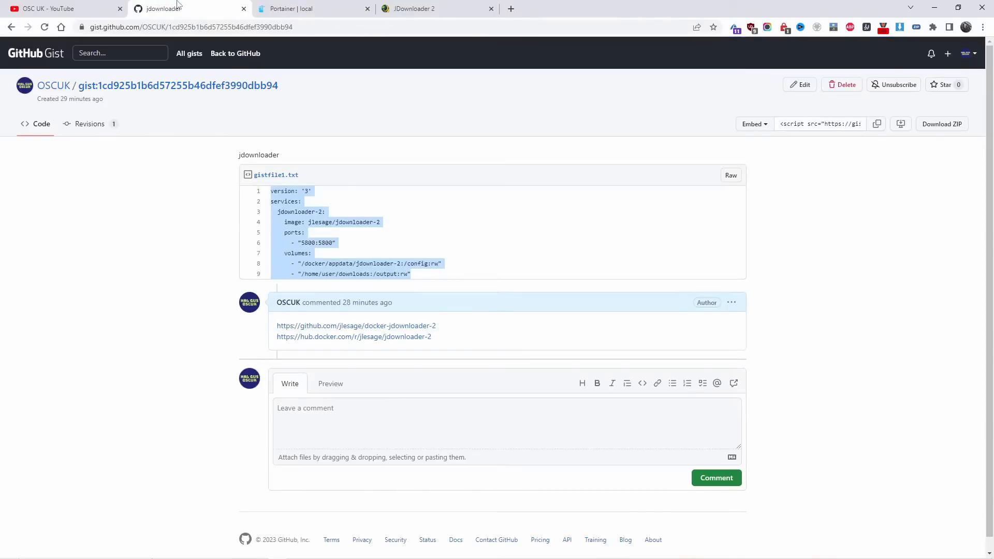
mouse_move(401, 243)
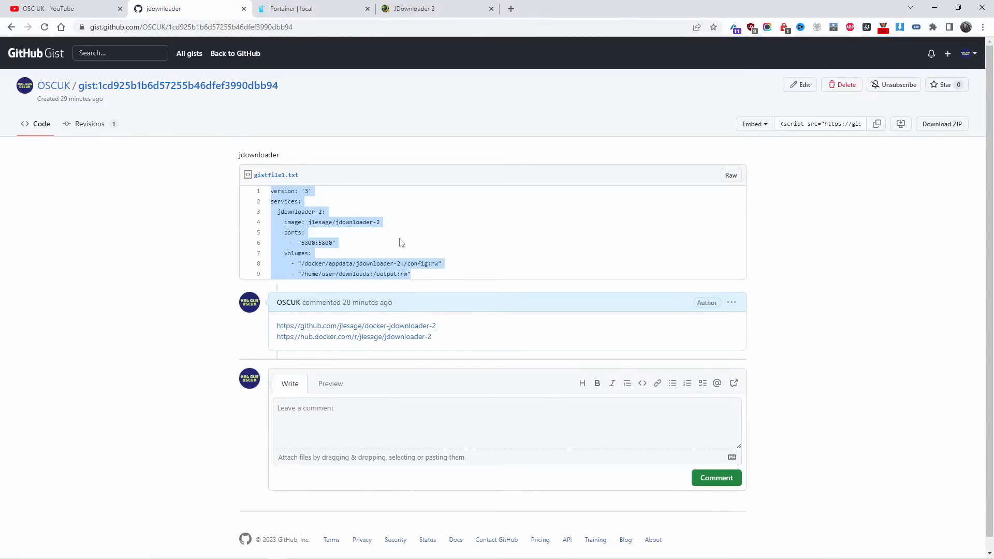
mouse_move(354, 235)
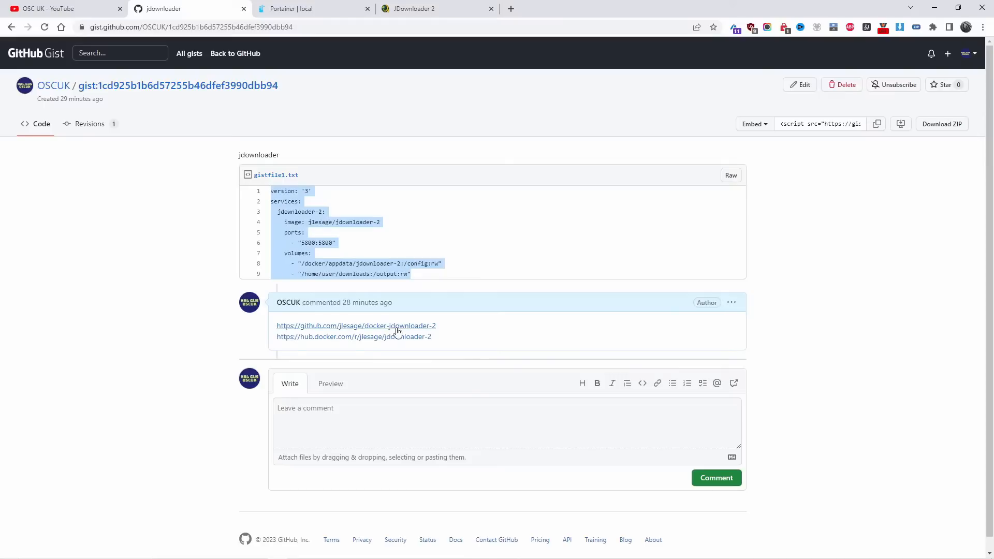
left_click(356, 325)
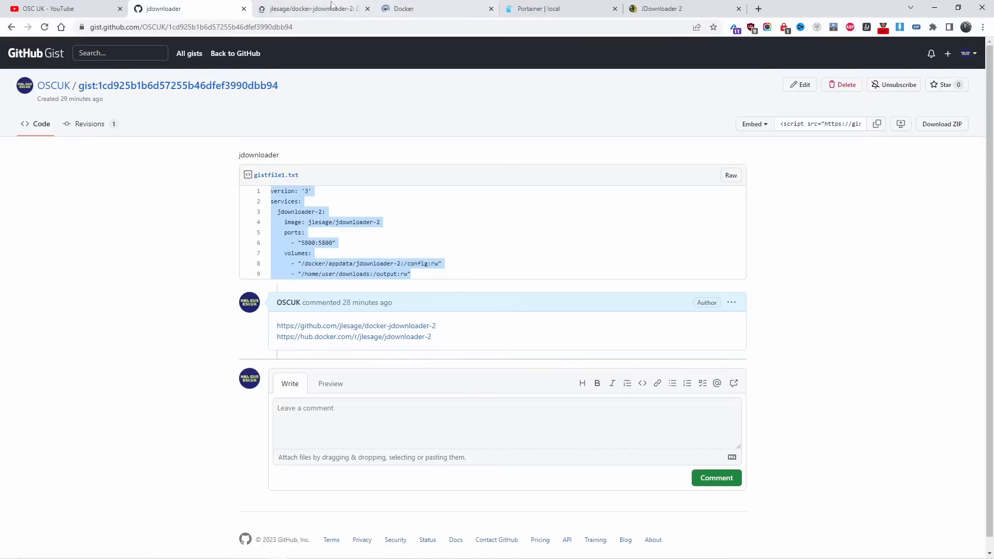
left_click(319, 8)
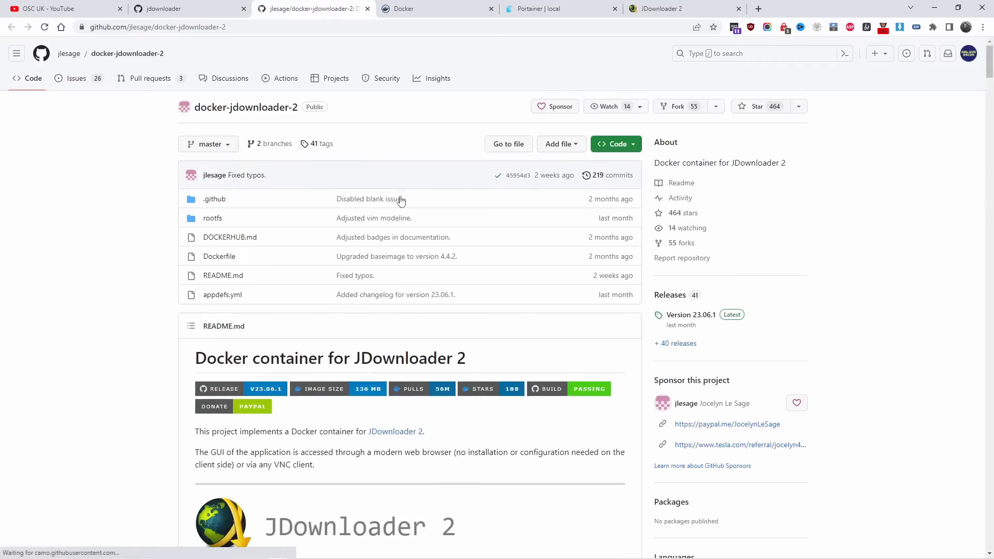
Highlight the Quick Start docker run command, then return to Portainer's container list.
scroll("down", 3)
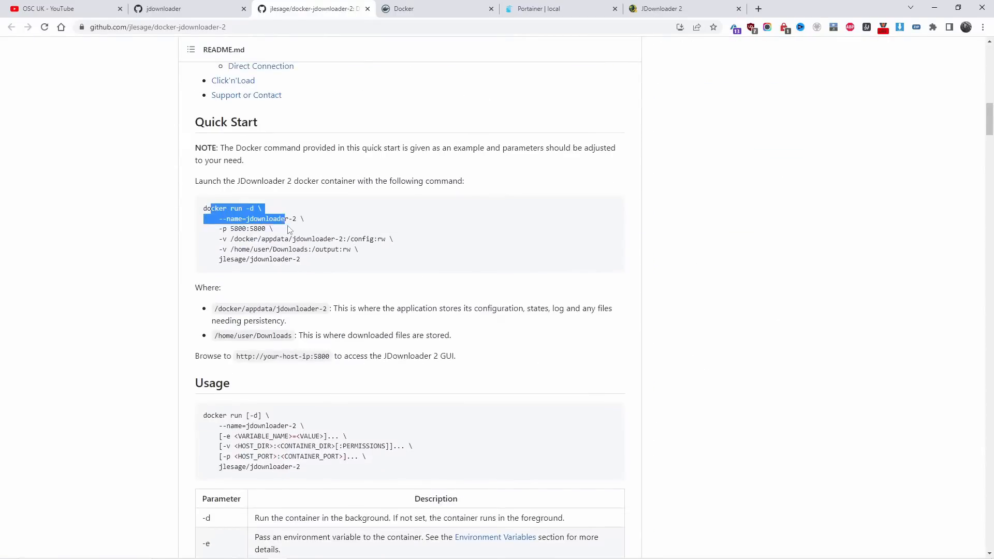
left_click_drag(286, 218, 336, 249)
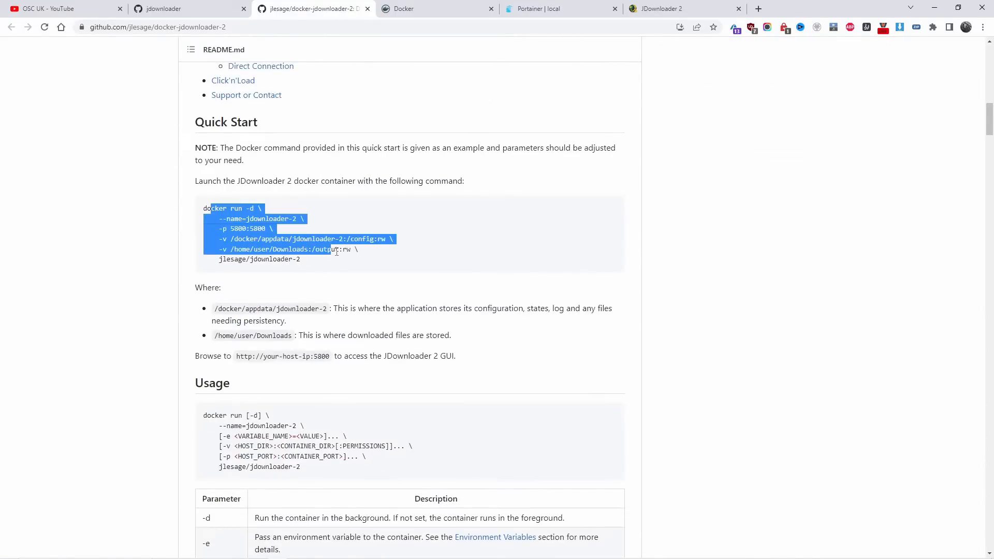
left_click(552, 8)
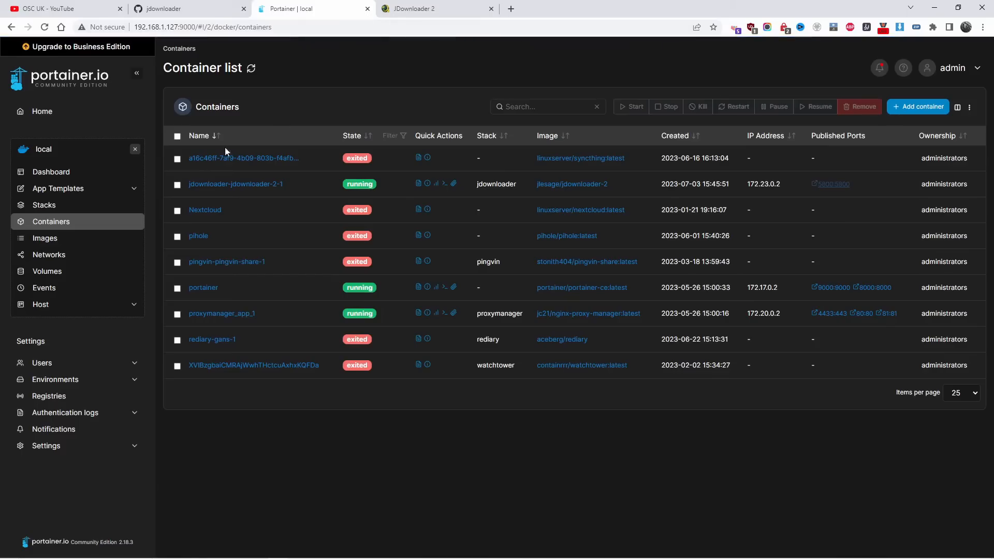
left_click(44, 205)
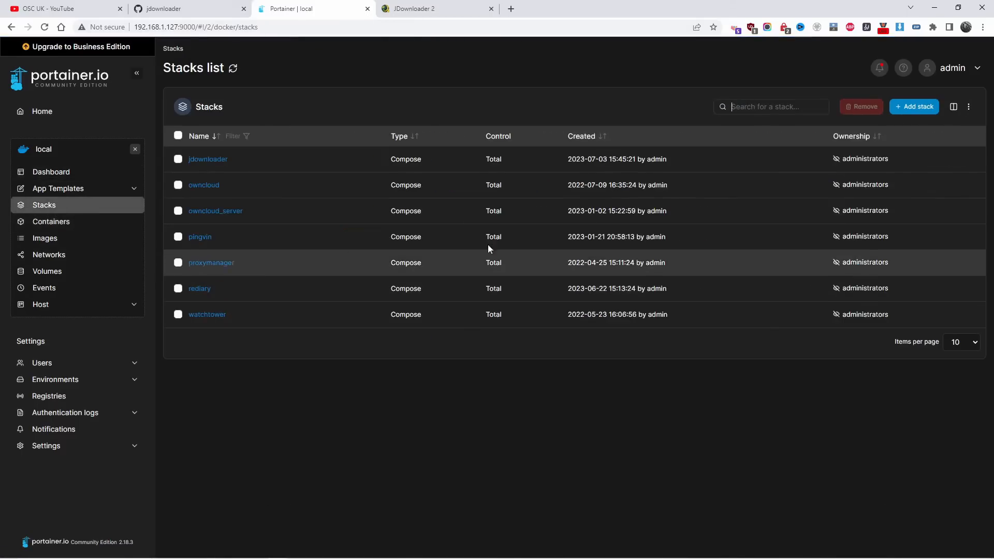
left_click(207, 159)
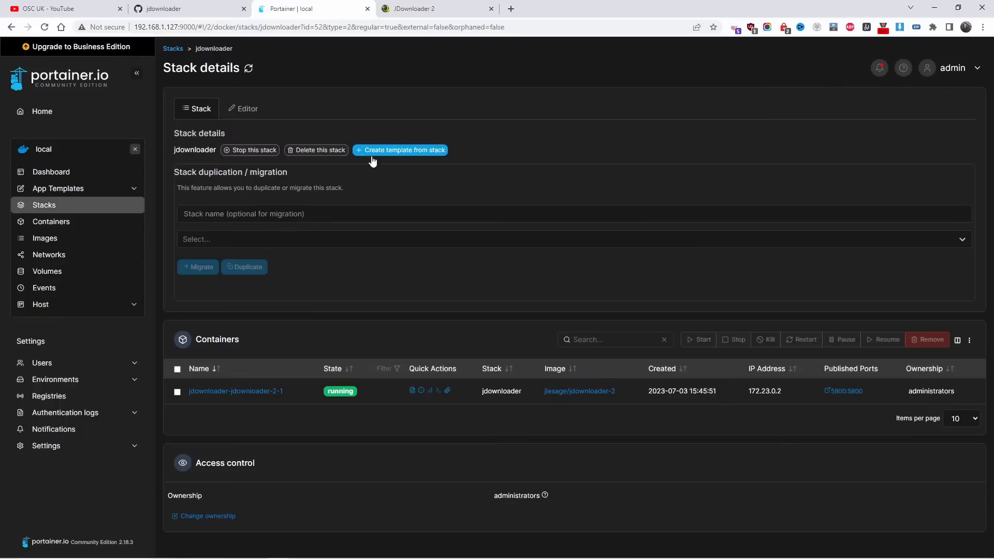
left_click(242, 108)
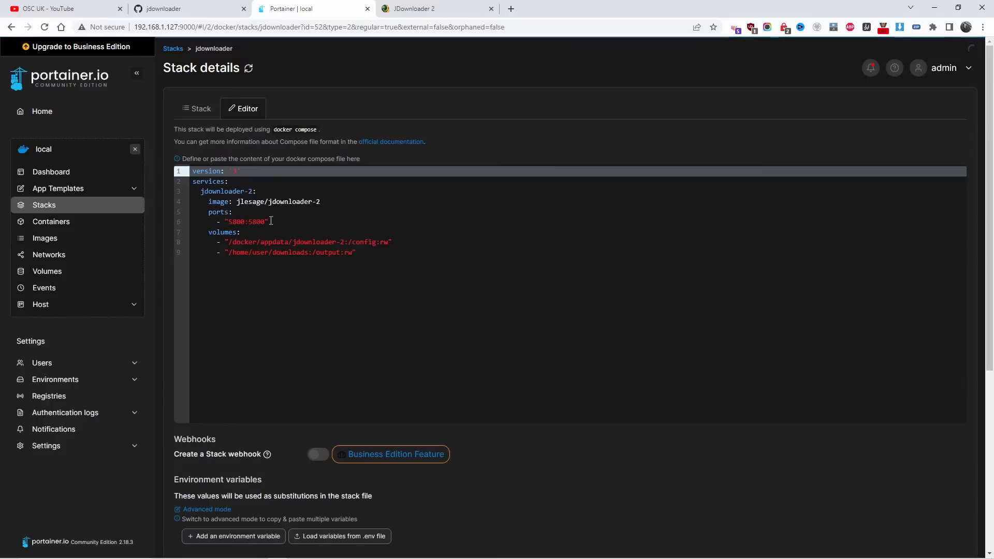
scroll("down", 3)
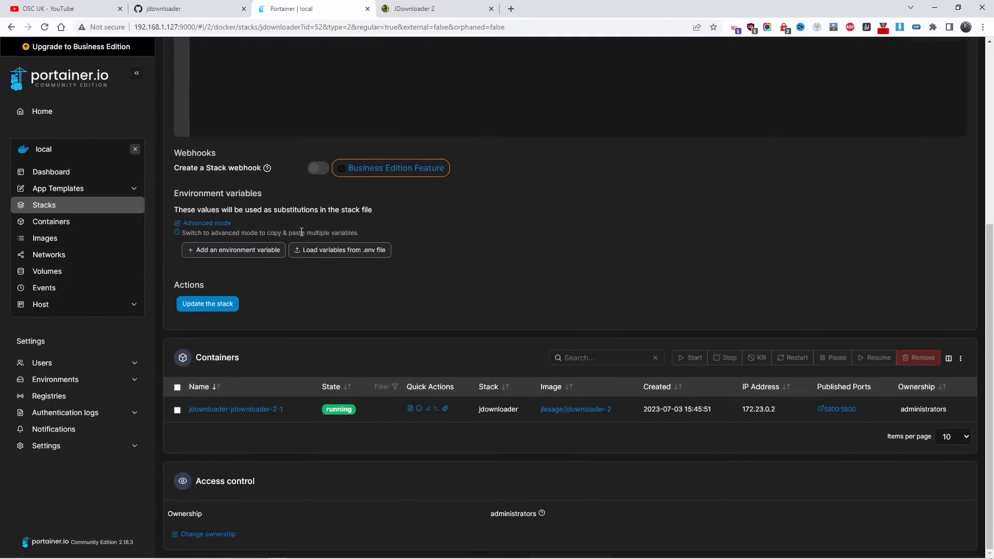
mouse_move(195, 307)
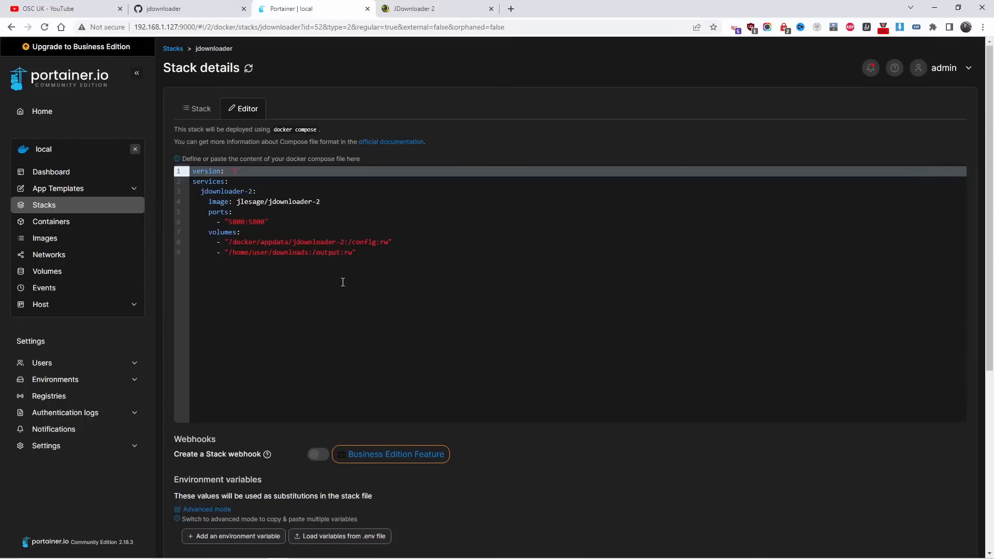
mouse_move(340, 285)
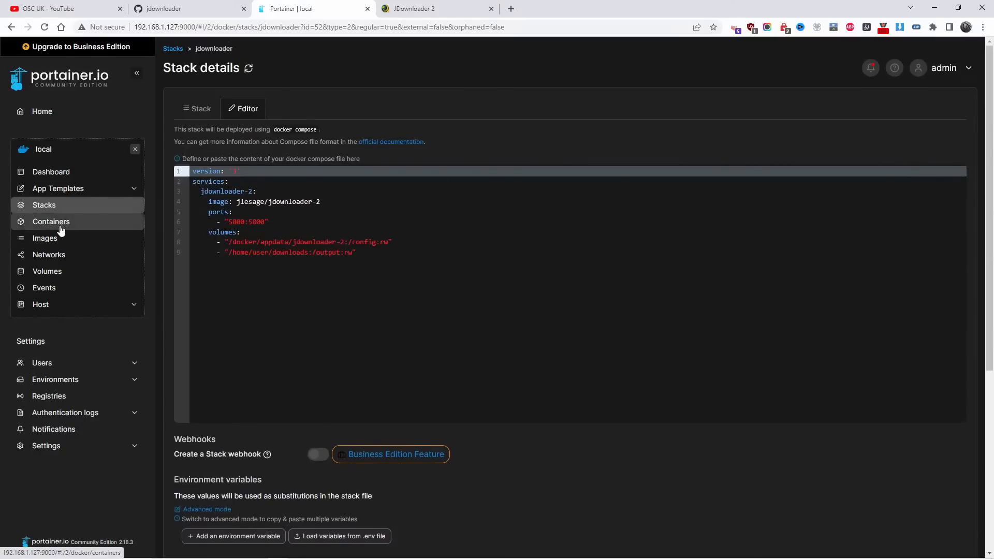
left_click(51, 222)
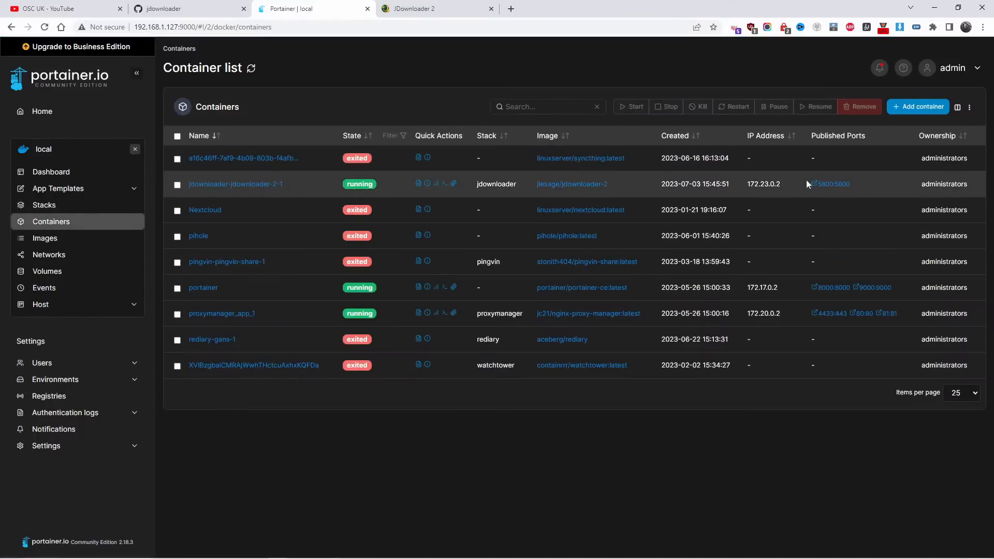
mouse_move(839, 185)
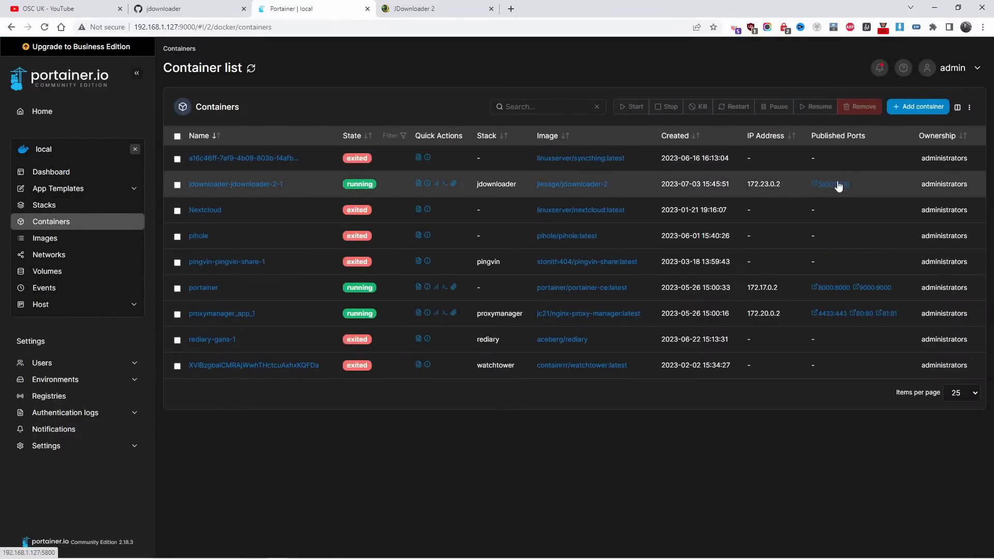
Open the jdownloader container's web UI on port 5800 and dismiss the remote display panel.
left_click(829, 185)
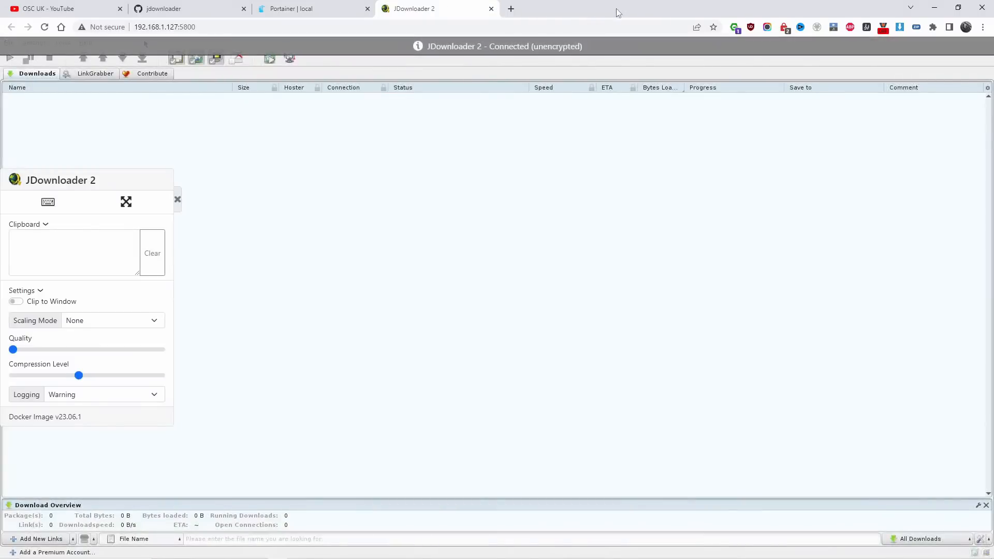
left_click(177, 200)
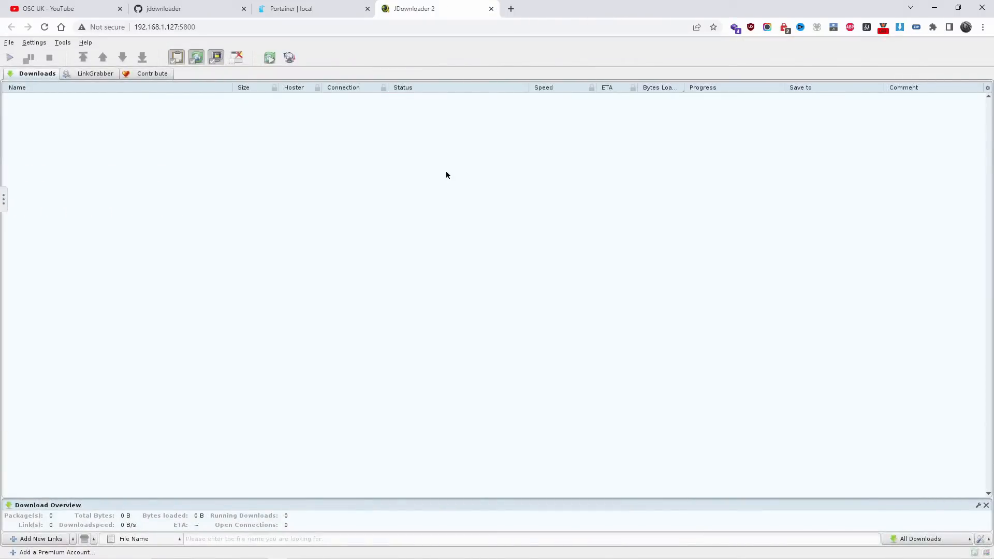
mouse_move(888, 79)
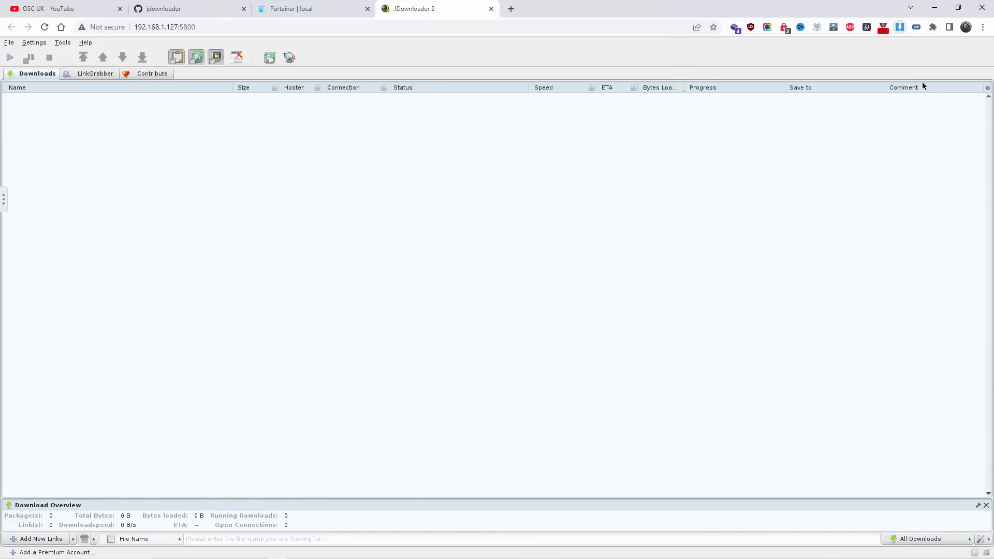
mouse_move(785, 169)
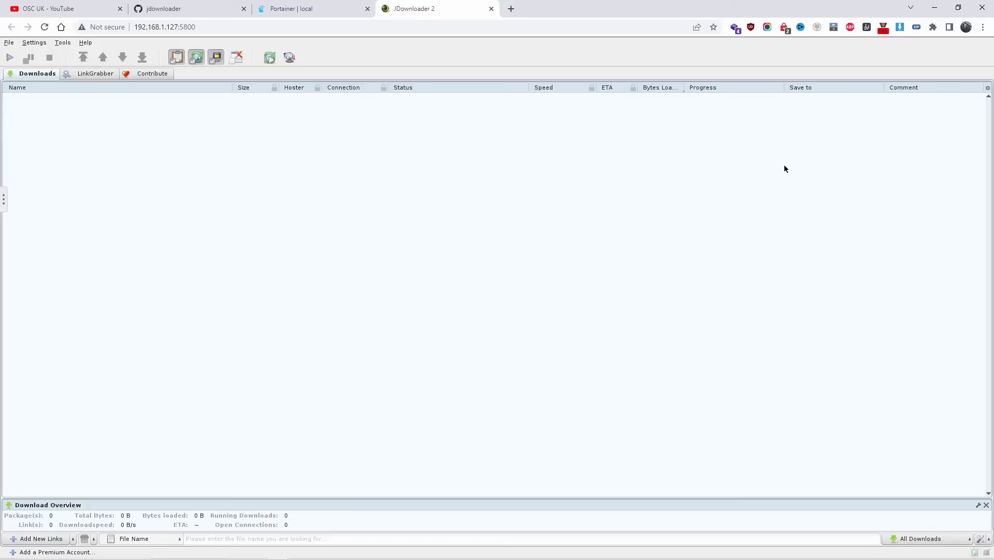
mouse_move(521, 111)
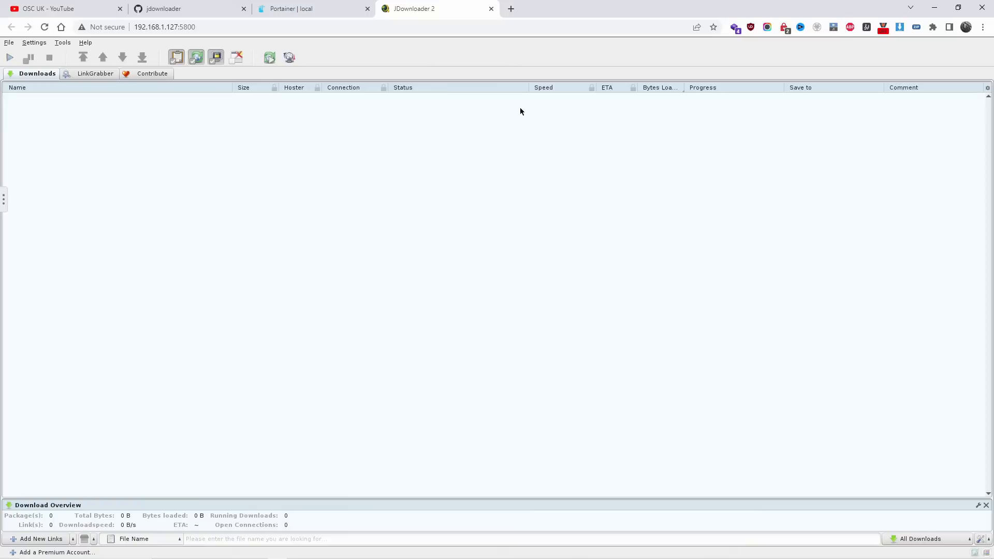
mouse_move(143, 148)
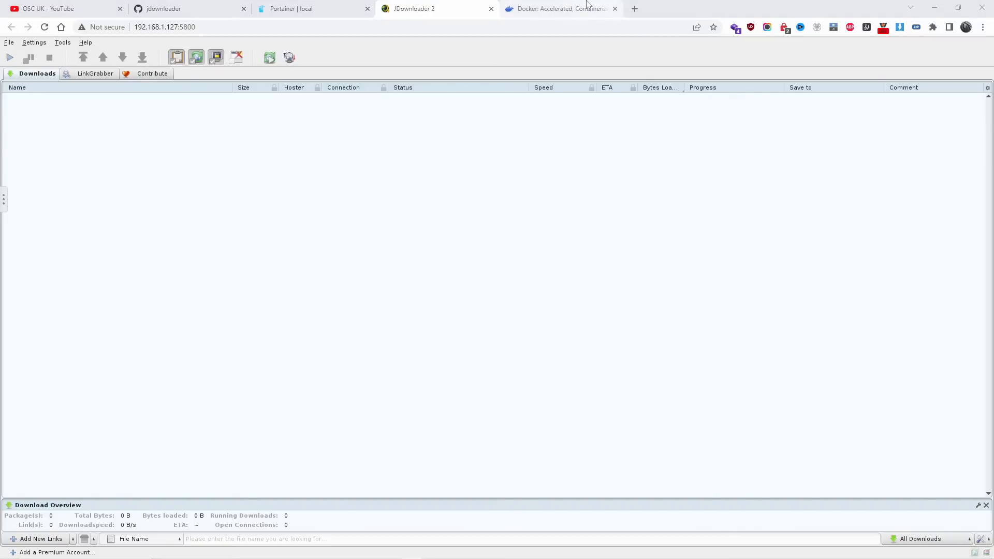
Look over docker.com, confirm LinkGrabber's 'beach waves and sunset (1080p)' package, then go to Pexels.
left_click(560, 9)
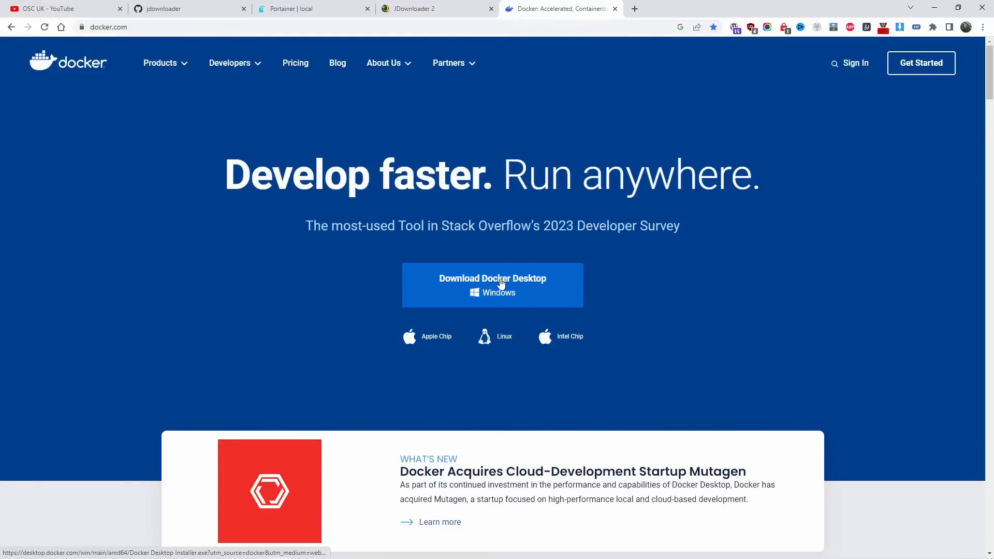
left_click(492, 285)
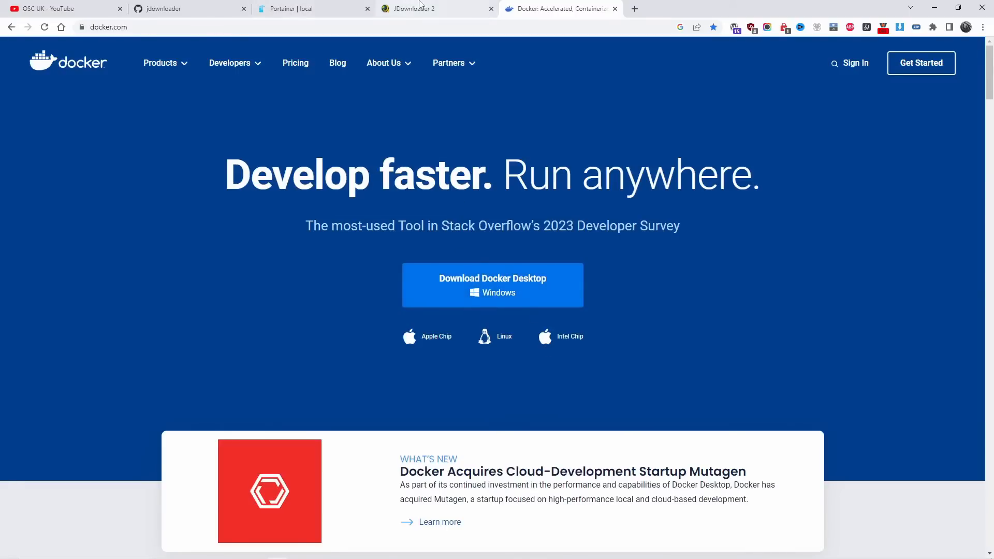
left_click(422, 8)
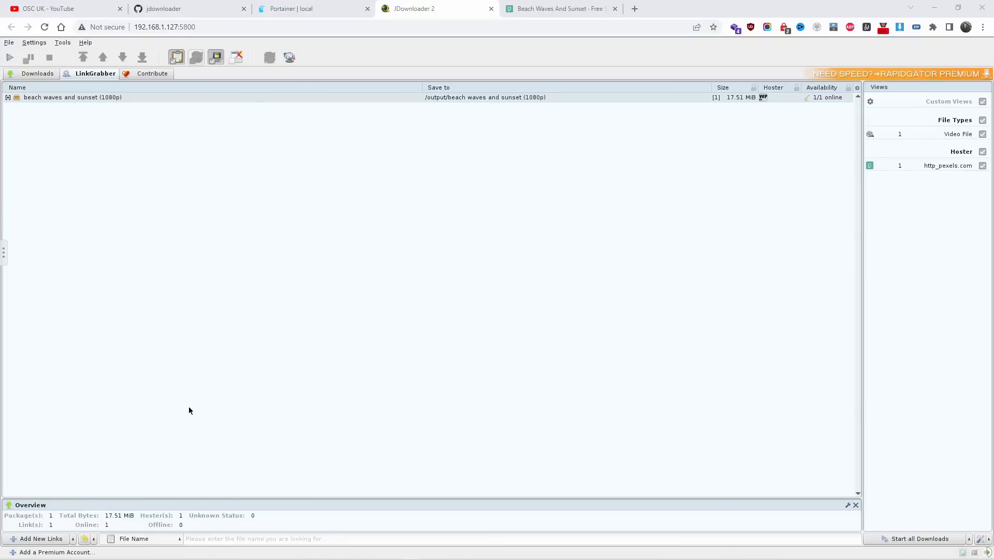
left_click(561, 8)
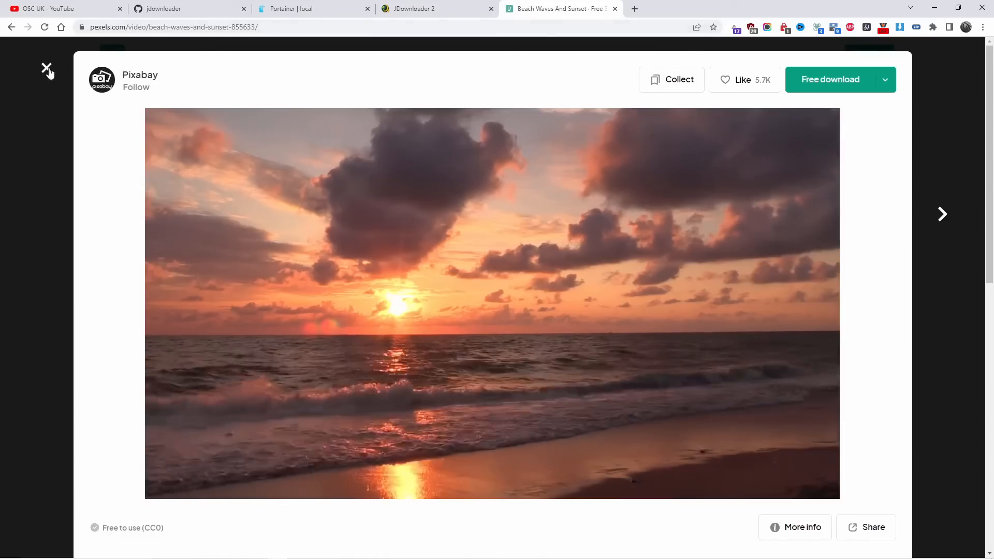
Close the video viewer and browse the sunset search results.
left_click(46, 68)
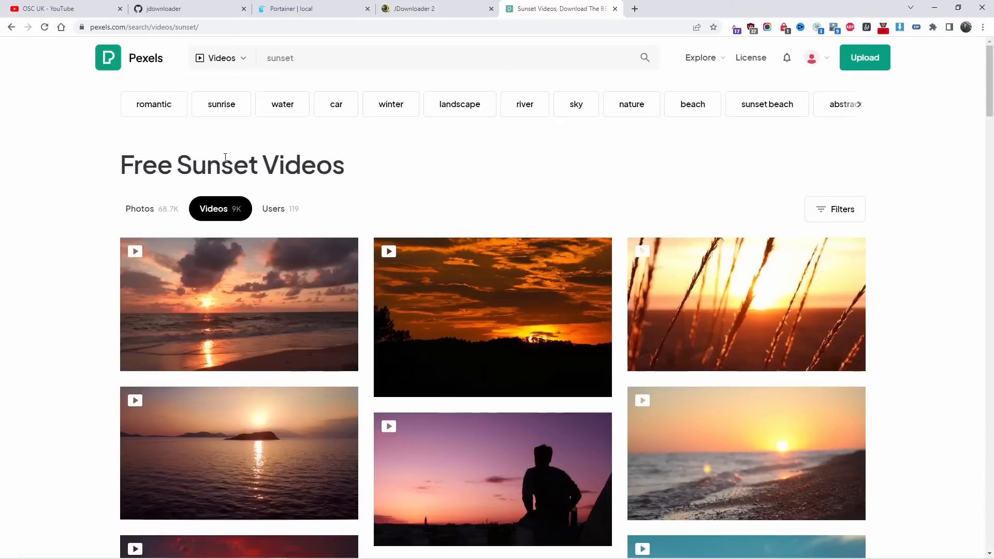
mouse_move(503, 310)
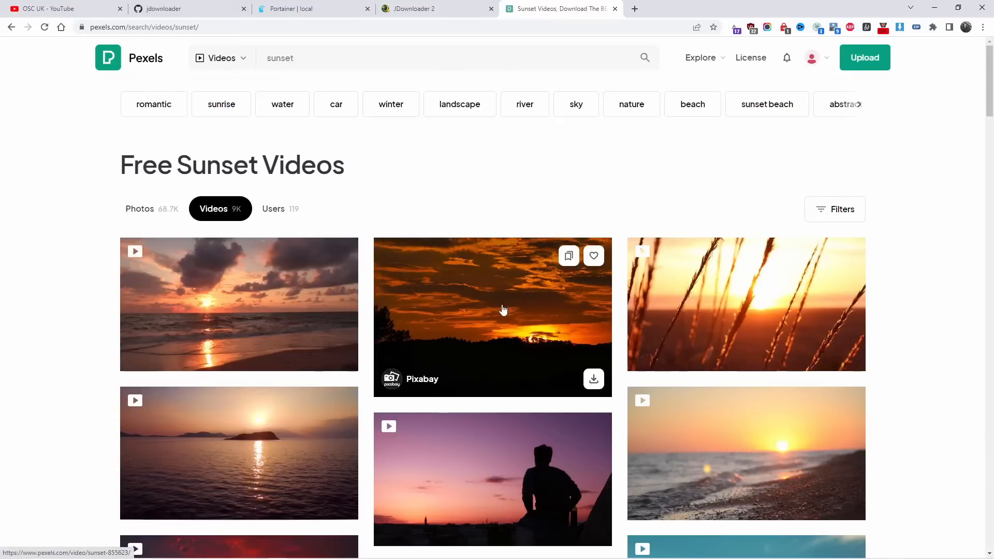
scroll("down", 3)
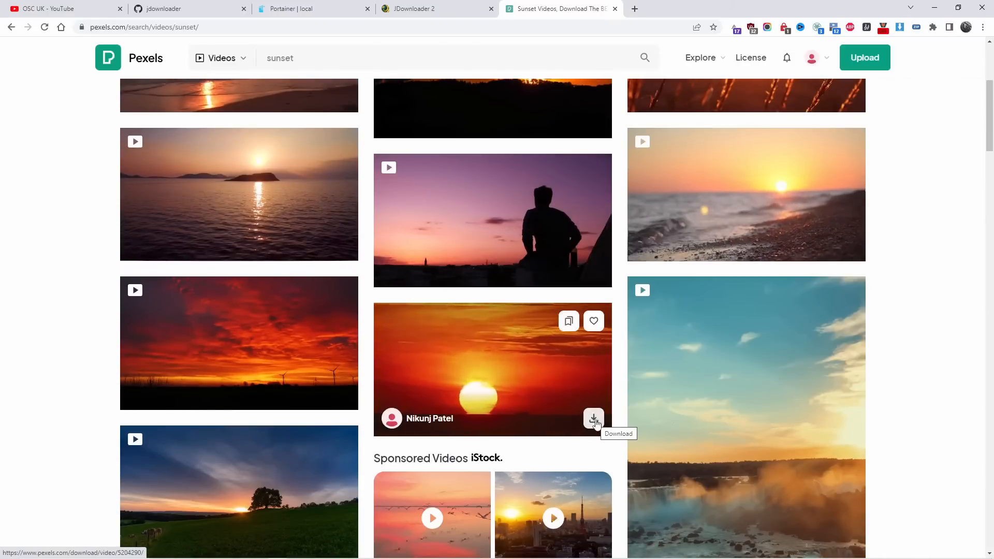
right_click(594, 418)
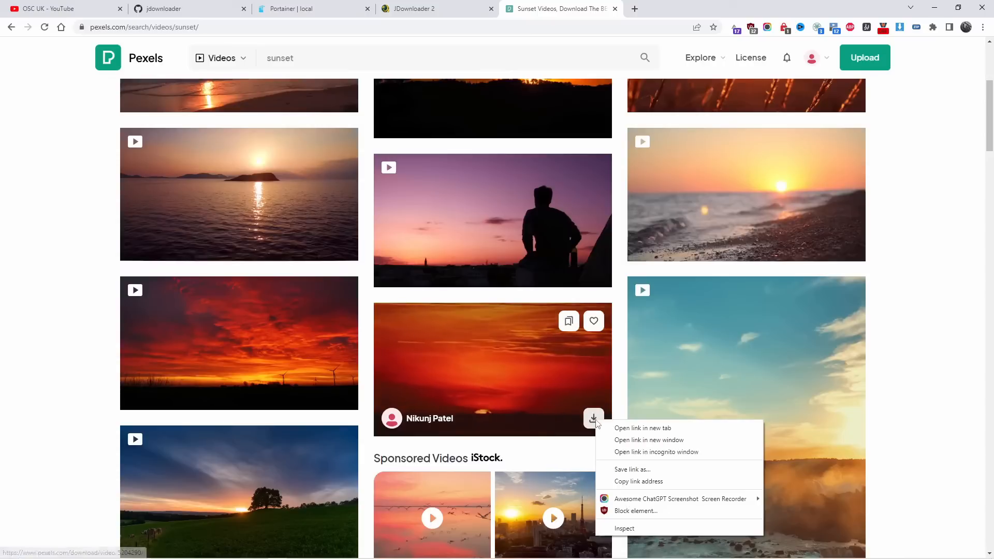
mouse_move(639, 481)
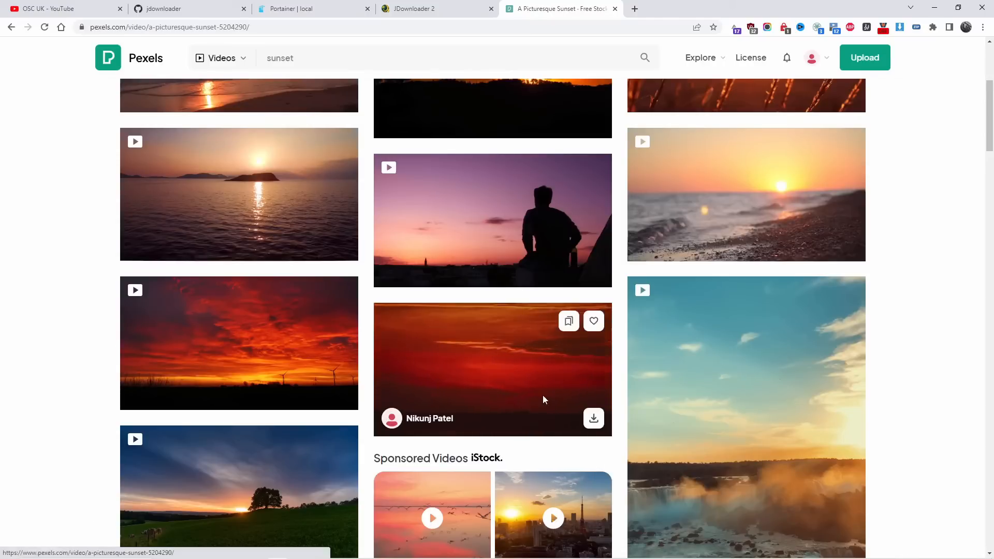
Copy the HD 1280x720 download link of the A Picturesque Sunset video.
left_click(492, 369)
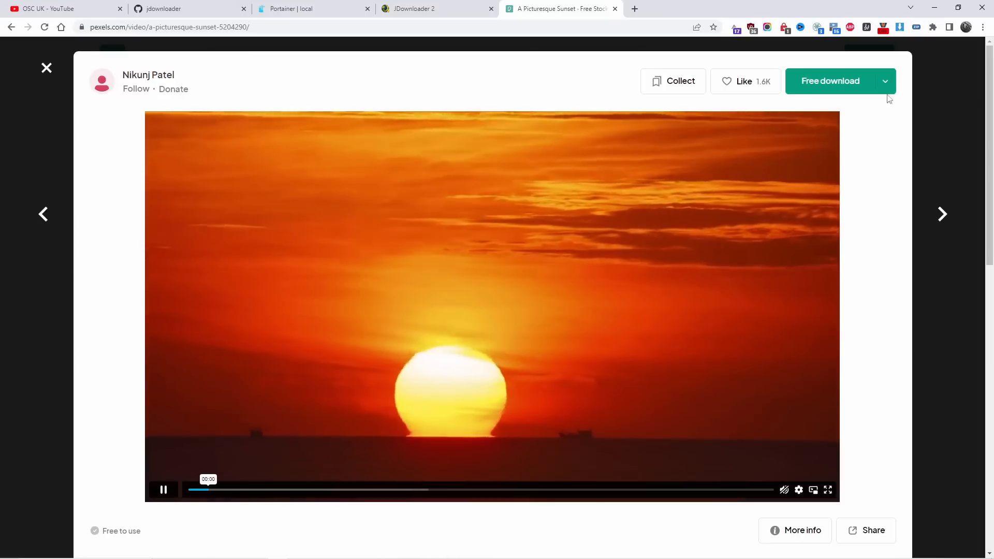
left_click(886, 81)
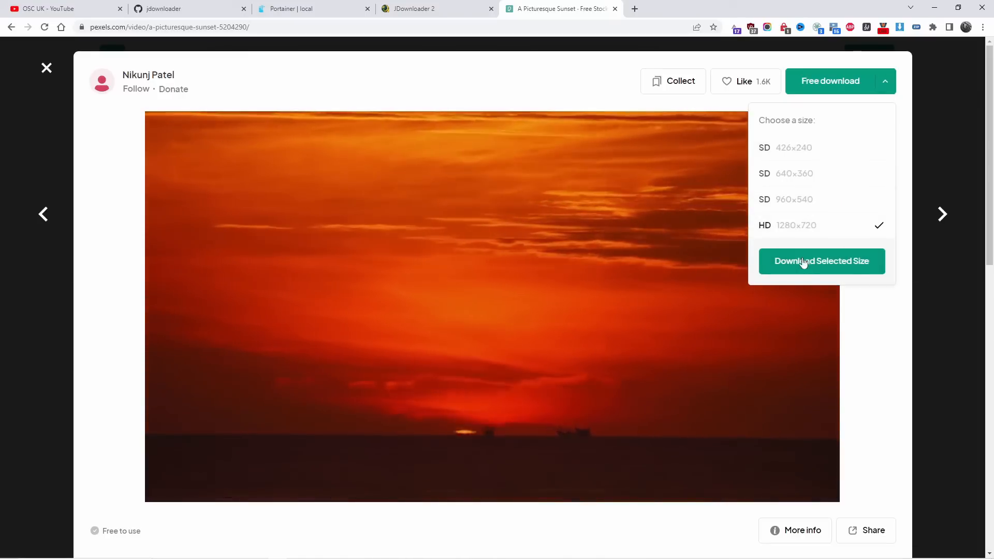
right_click(822, 261)
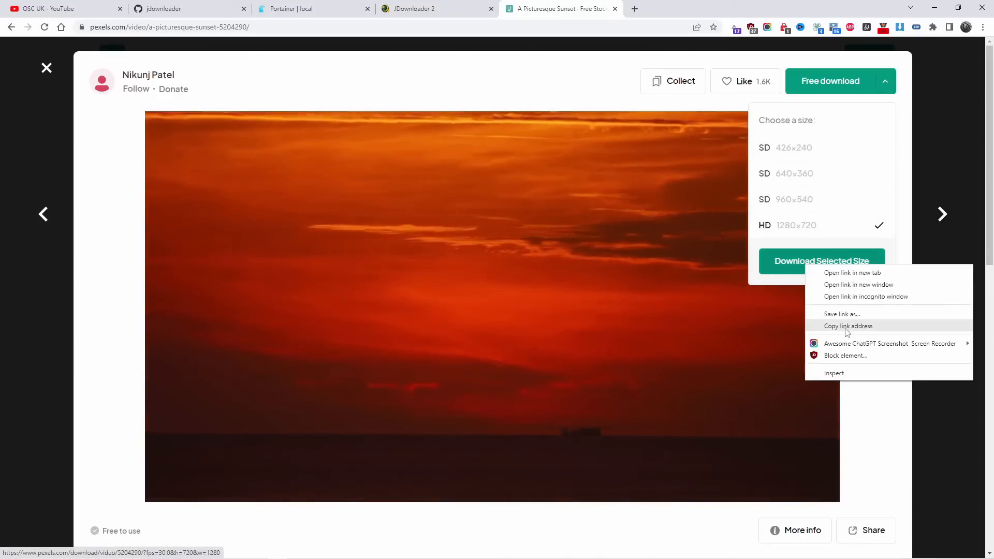
left_click(431, 8)
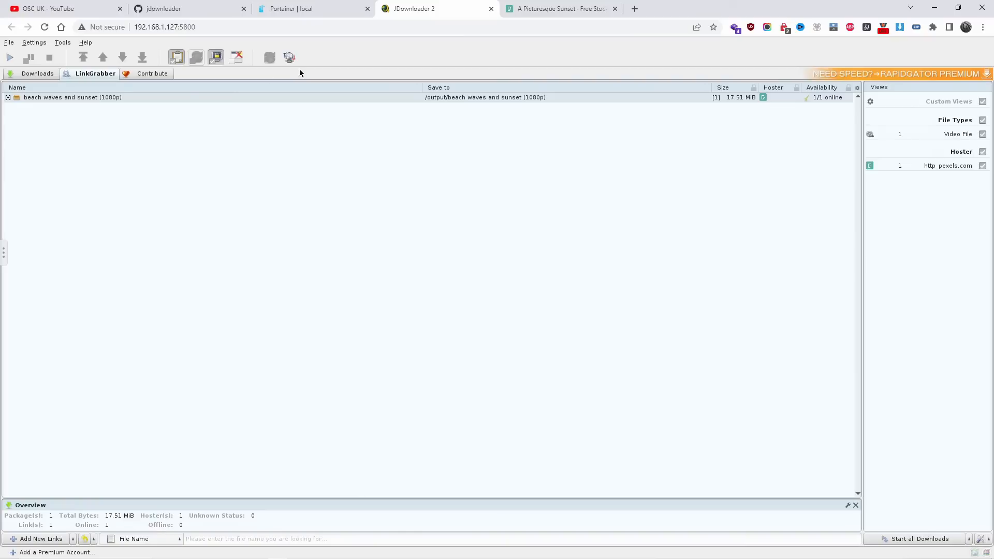
mouse_move(167, 226)
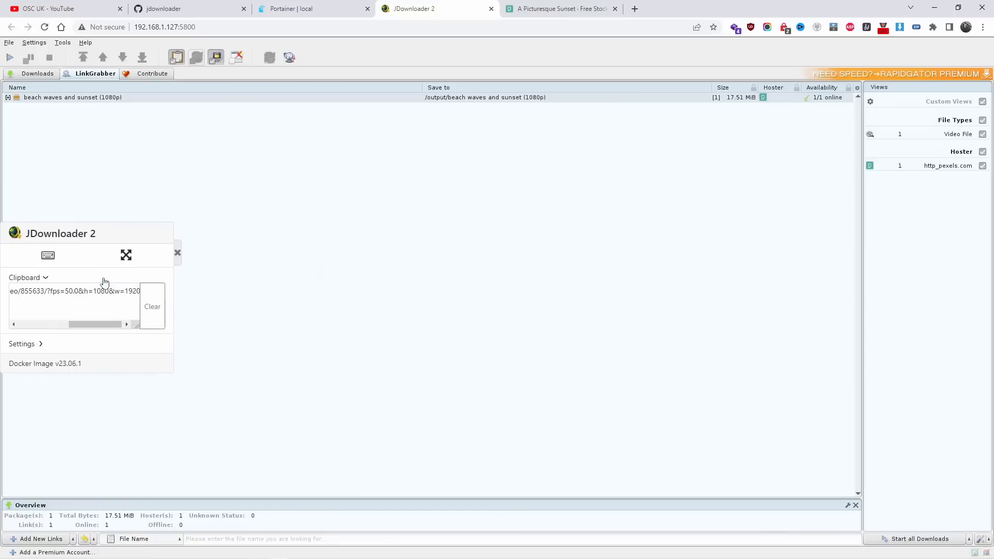
right_click(72, 306)
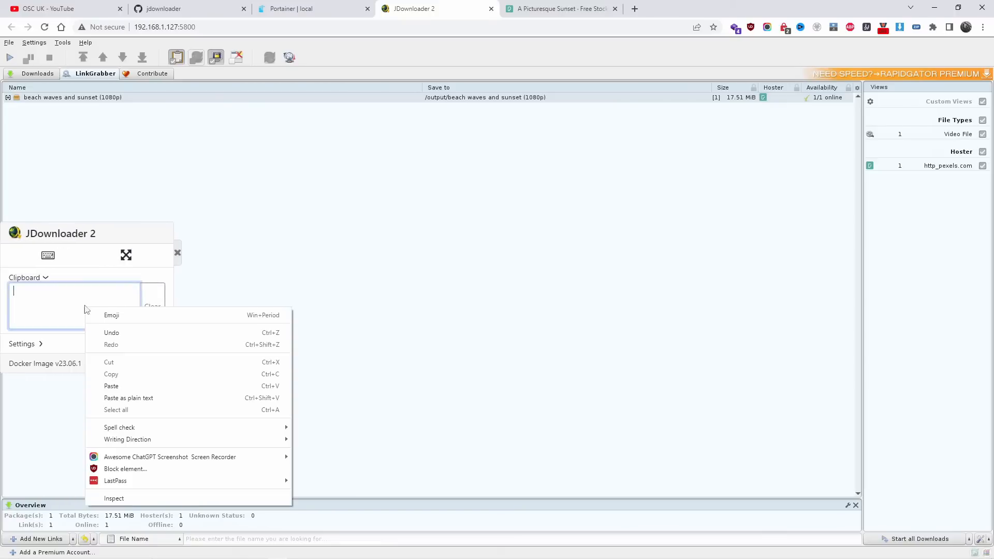
left_click(111, 386)
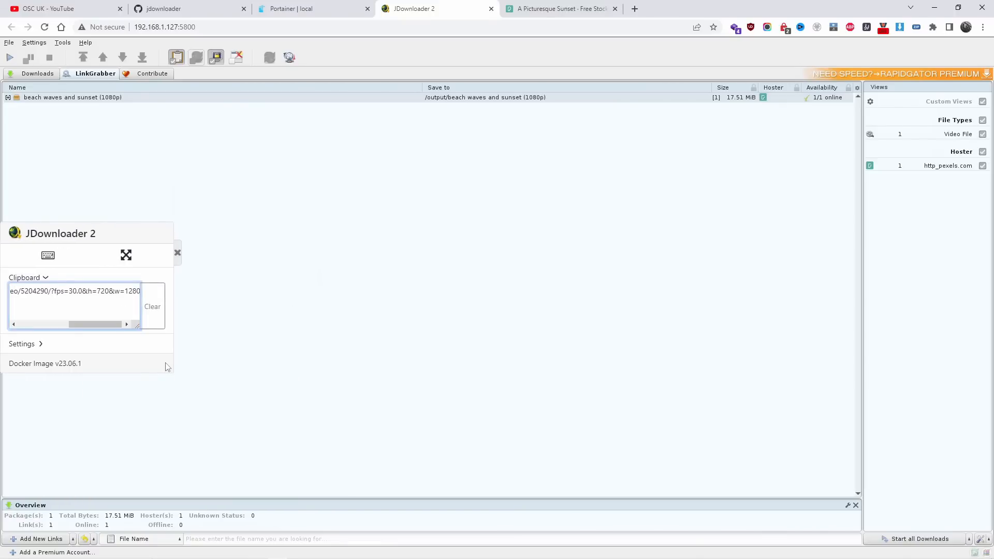
left_click(177, 253)
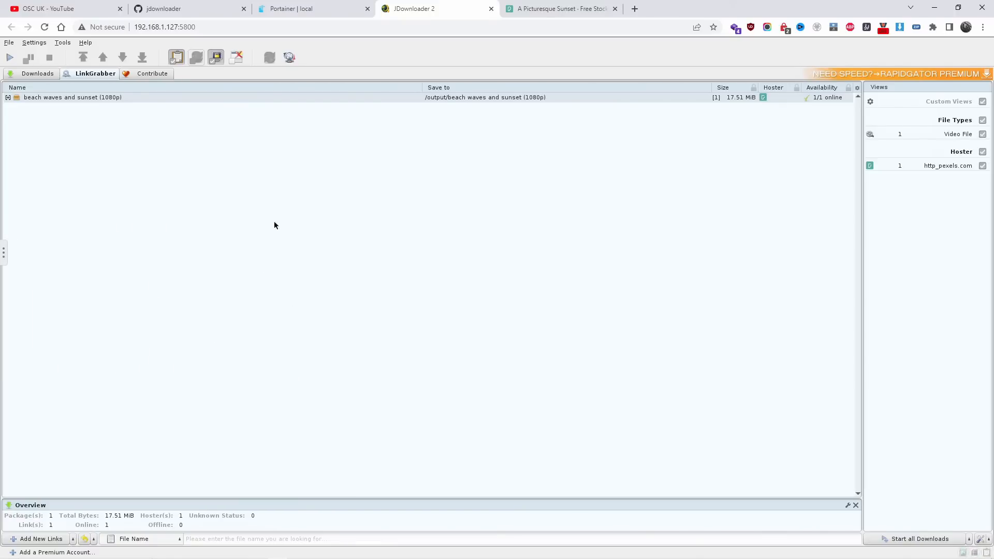
mouse_move(343, 227)
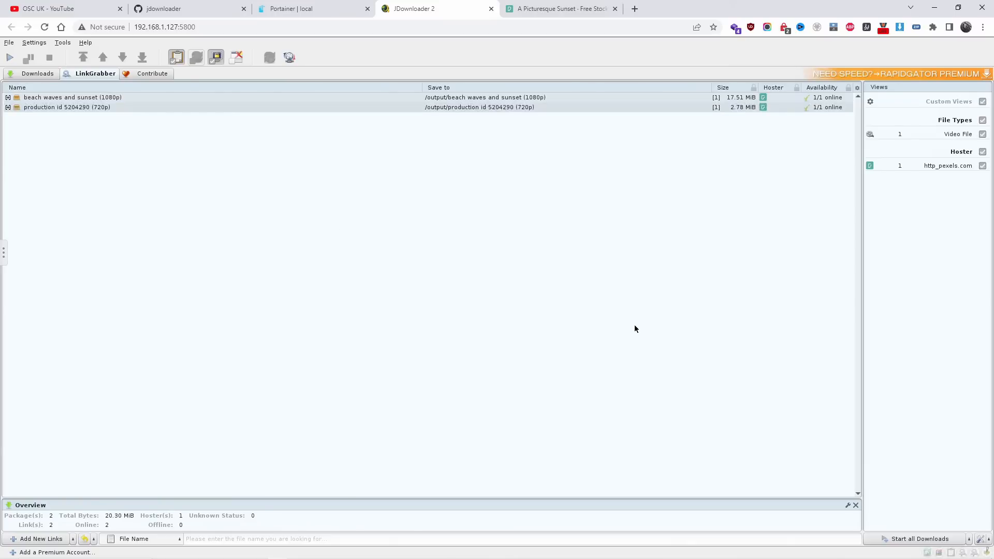
left_click(67, 107)
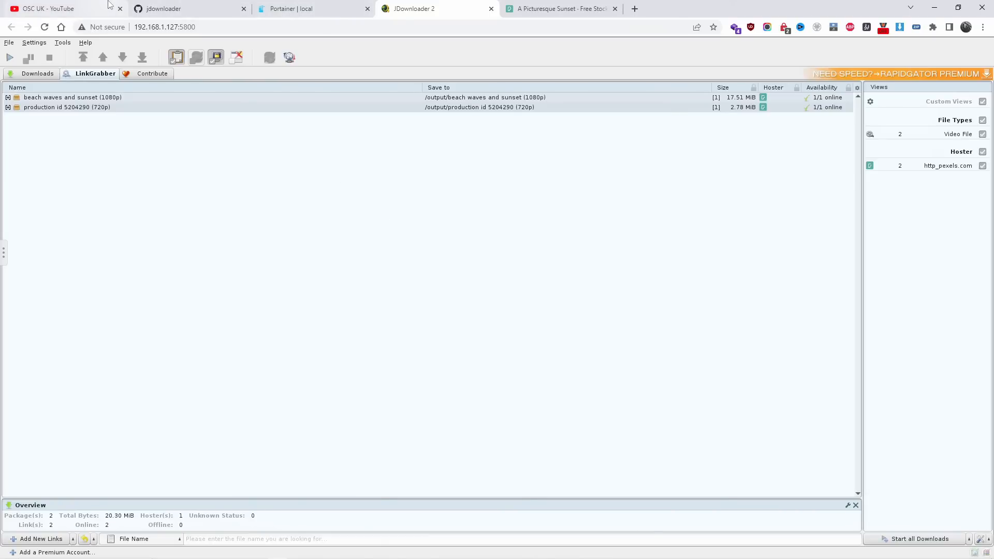
left_click(46, 8)
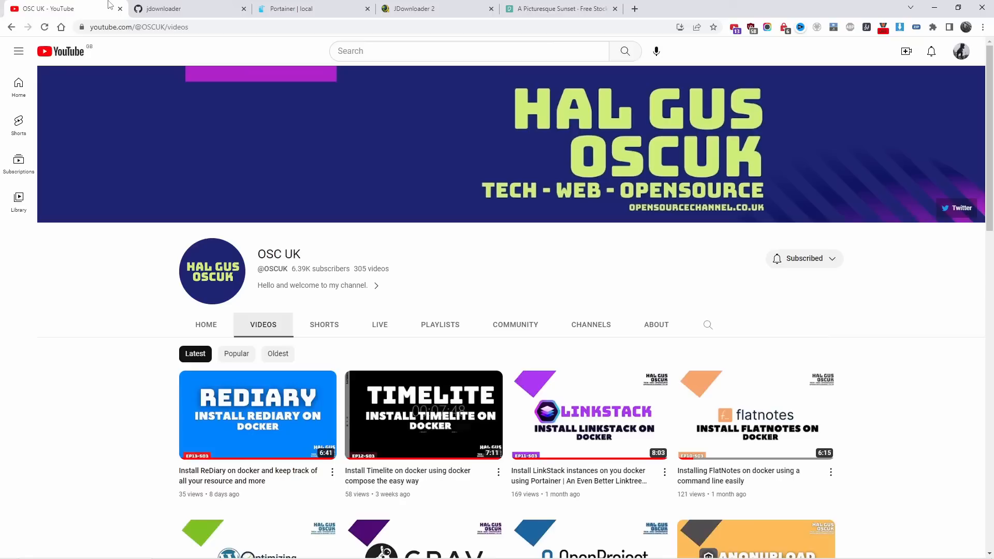